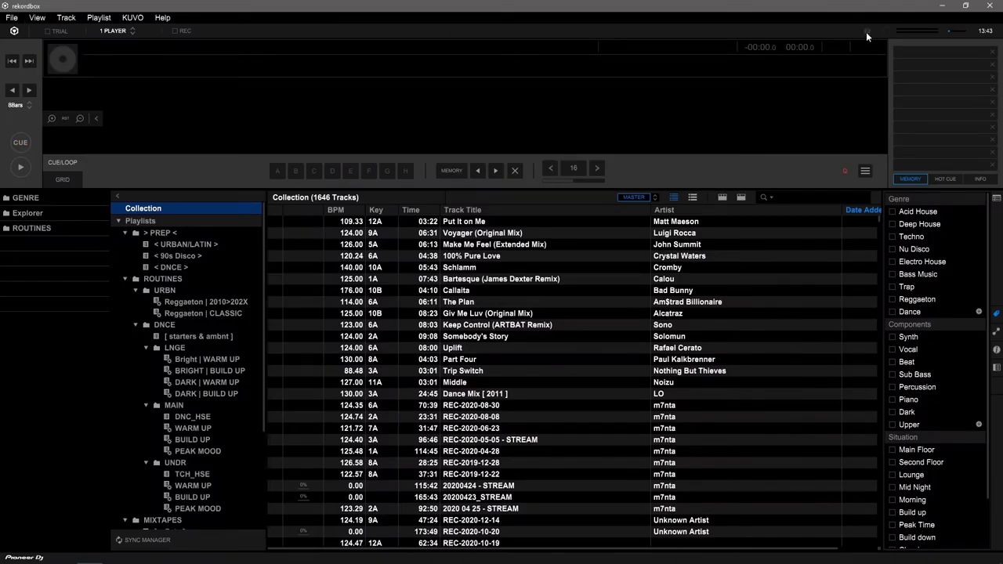
Bring up rekordbox's Preferences to reach the Advanced database settings.
click(867, 31)
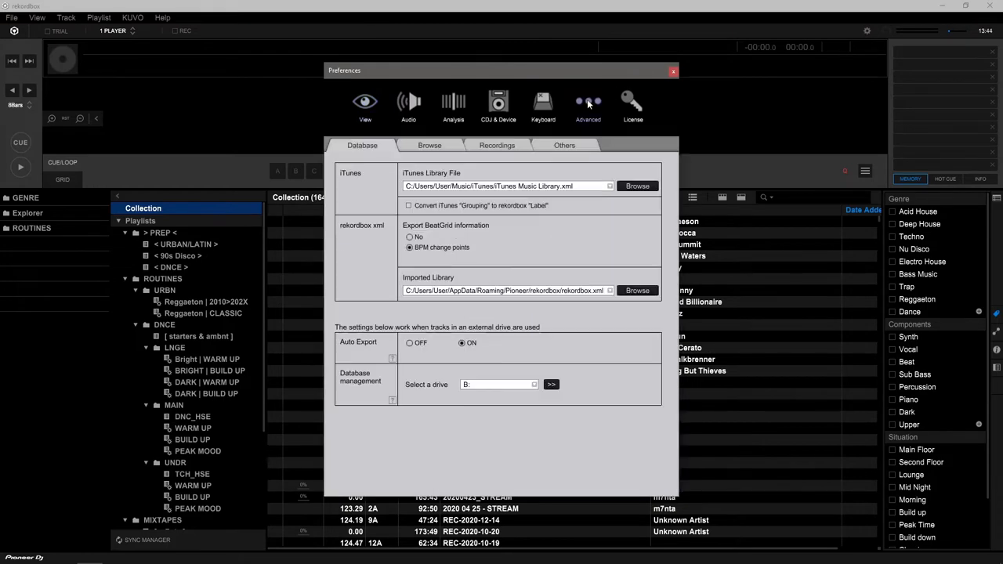
click(499, 384)
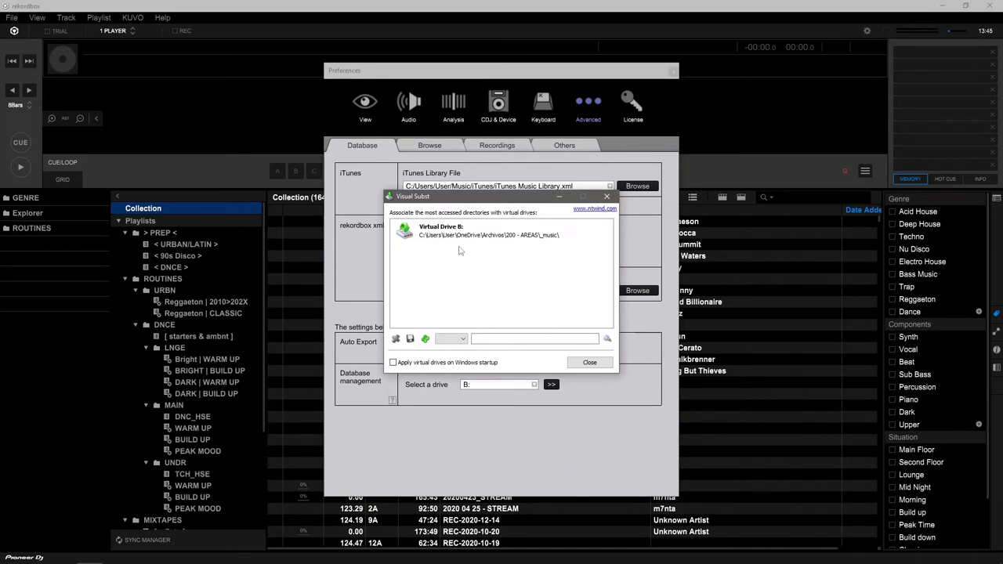
Confirm drive B: maps to the OneDrive archives folder, then dismiss Visual Subst and Preferences.
click(486, 230)
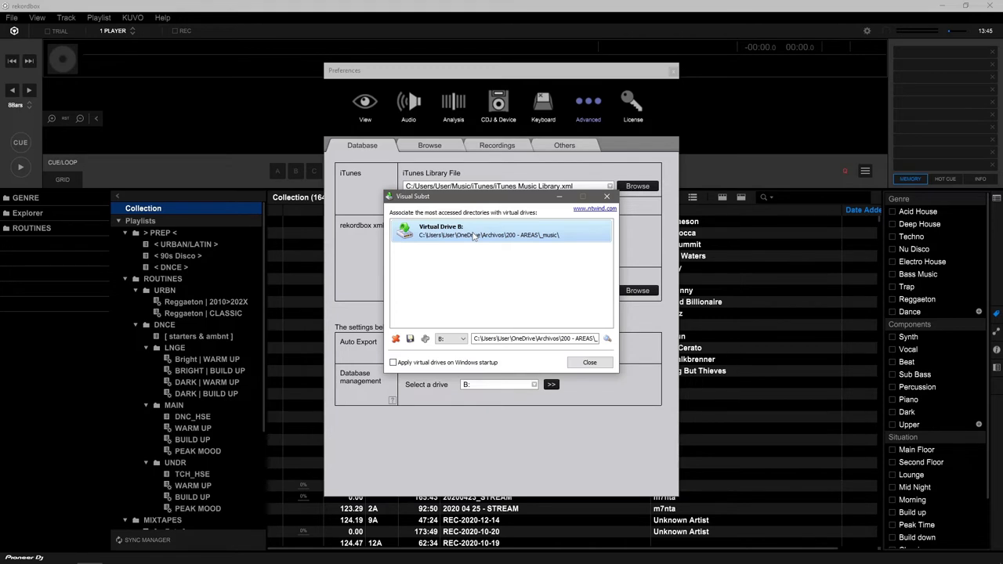
mouse_move(473, 237)
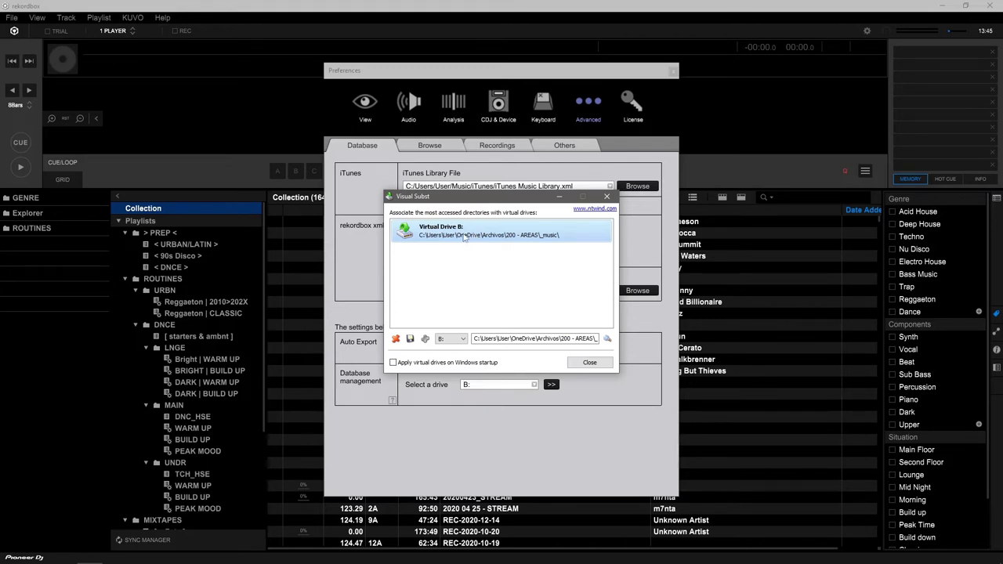
click(589, 362)
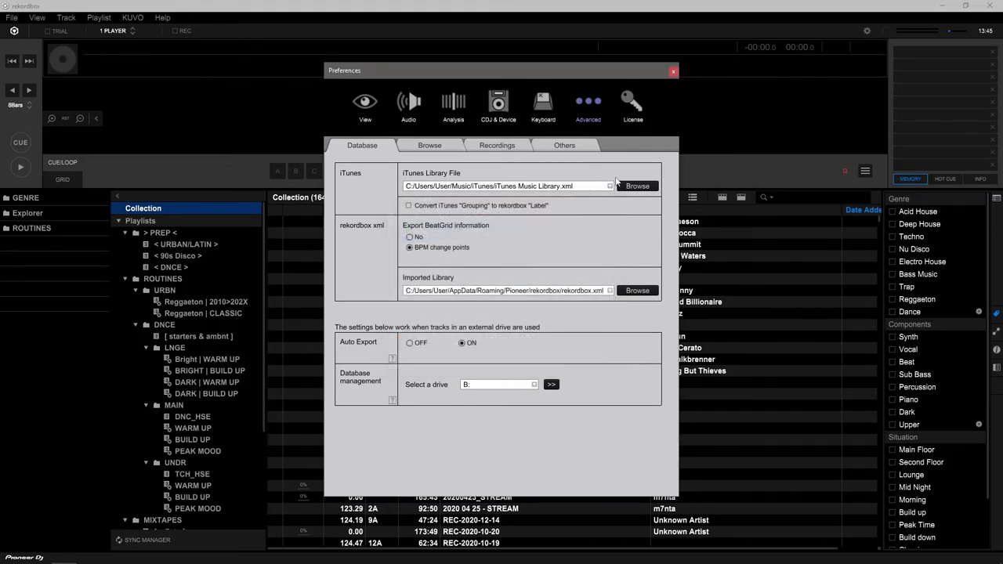
click(673, 70)
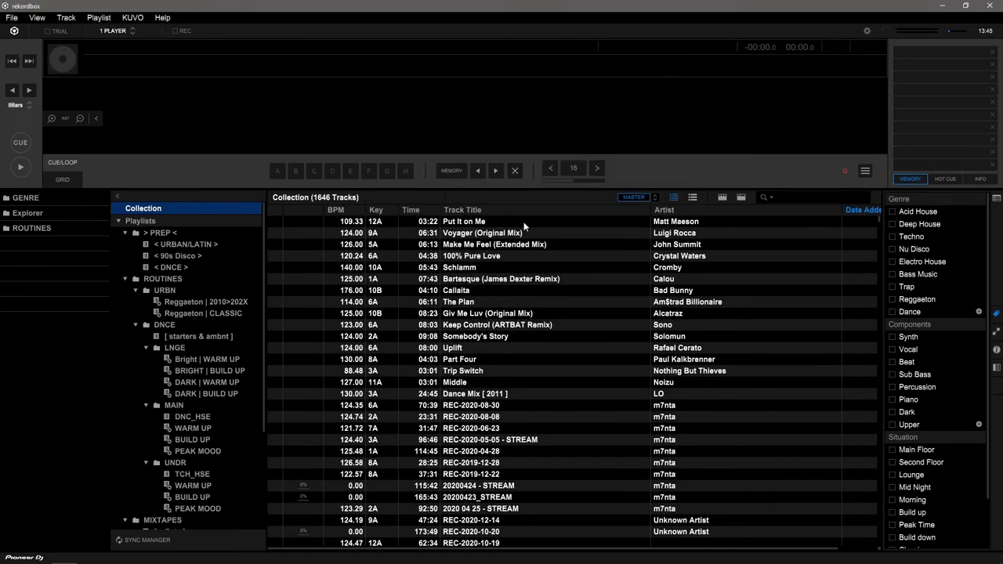
Load Put It on Me, then REC-2020-08-14, from the Collection into deck 1.
double_click(463, 220)
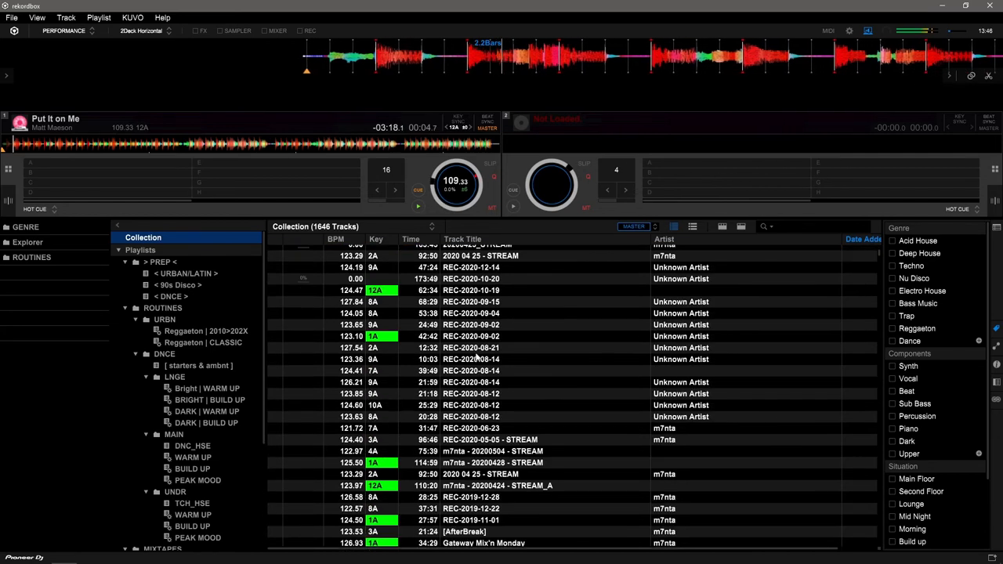
double_click(470, 359)
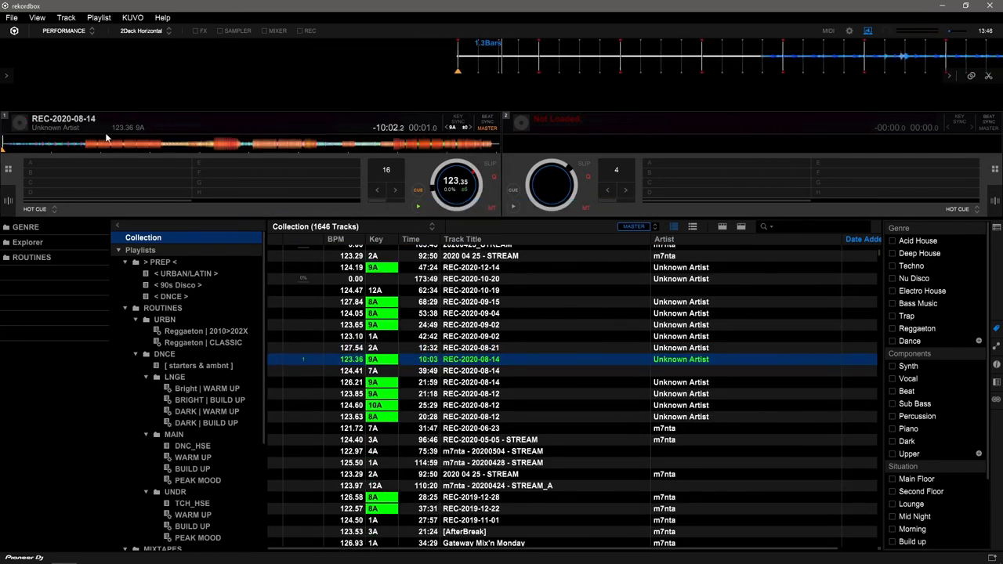
scroll(down, 3)
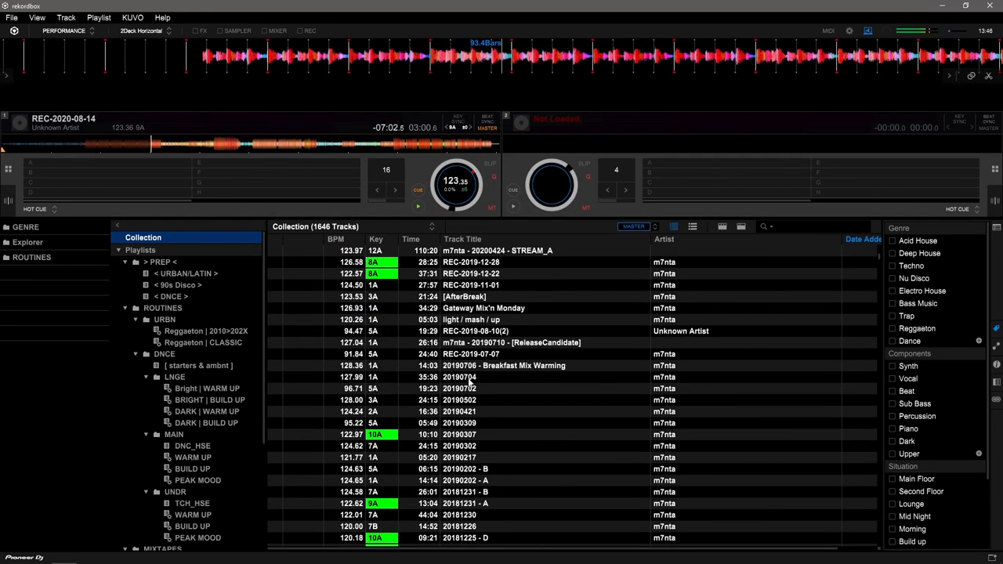